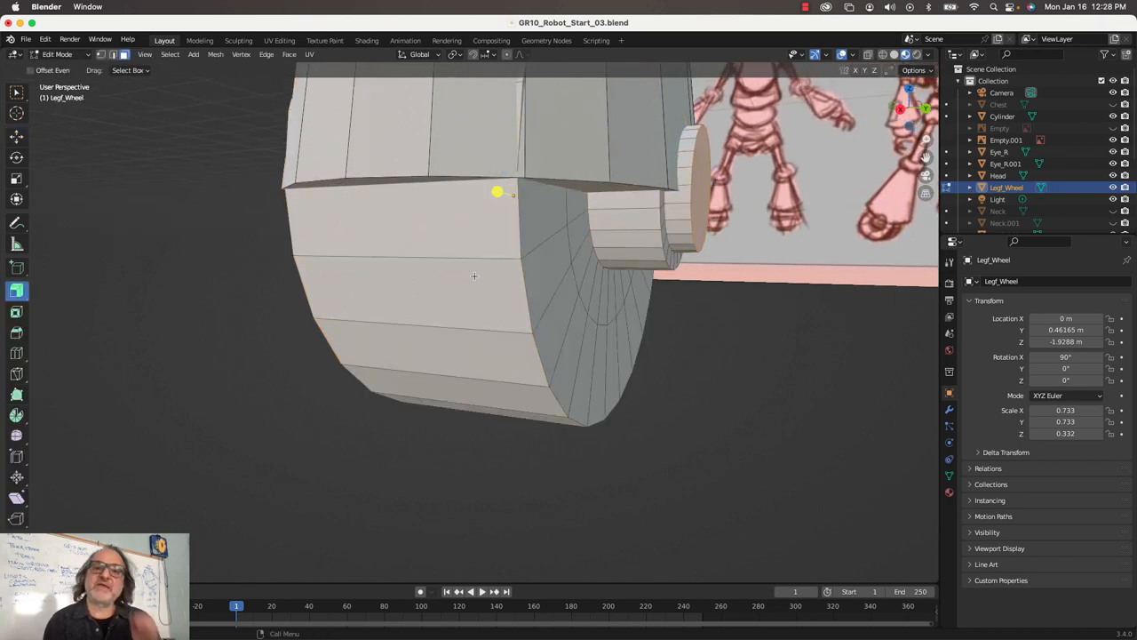
mouse_move(401, 232)
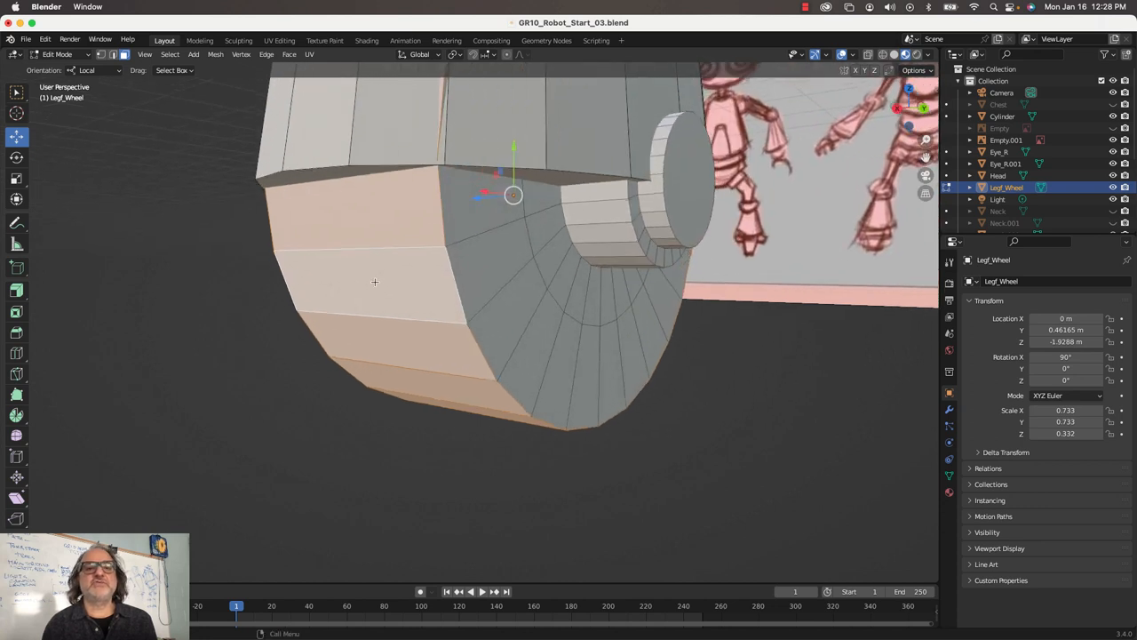
Step: Add a rim face to the tread selection, orbit to check the wheel's far side, then toggle Edit Mode
left_click(16, 289)
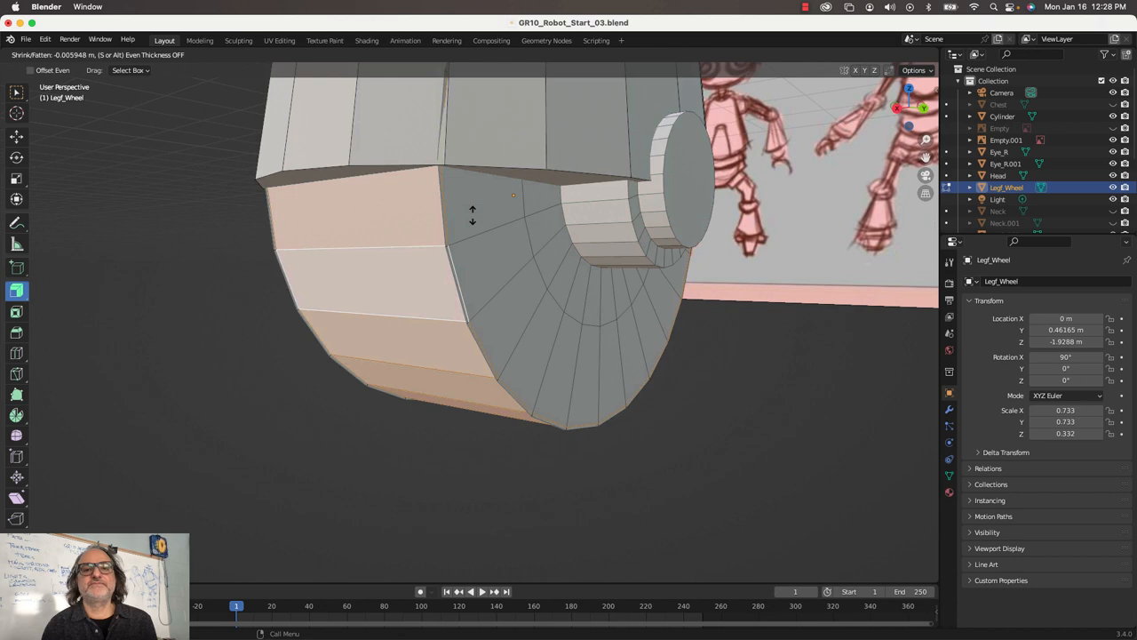
mouse_move(491, 195)
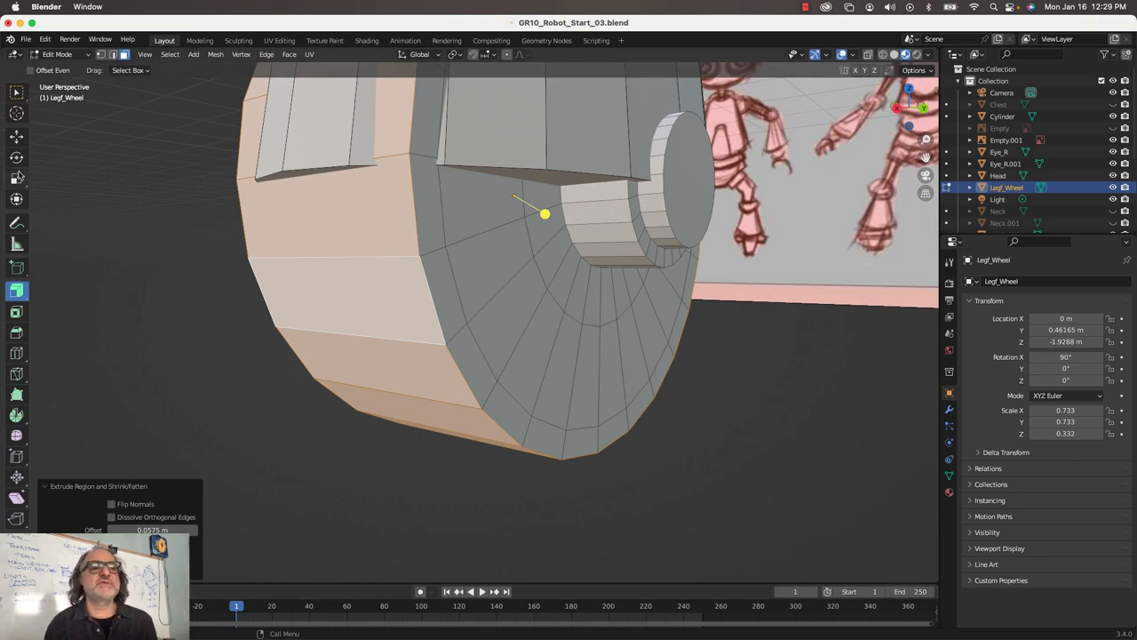
left_click_drag(534, 266, 462, 257)
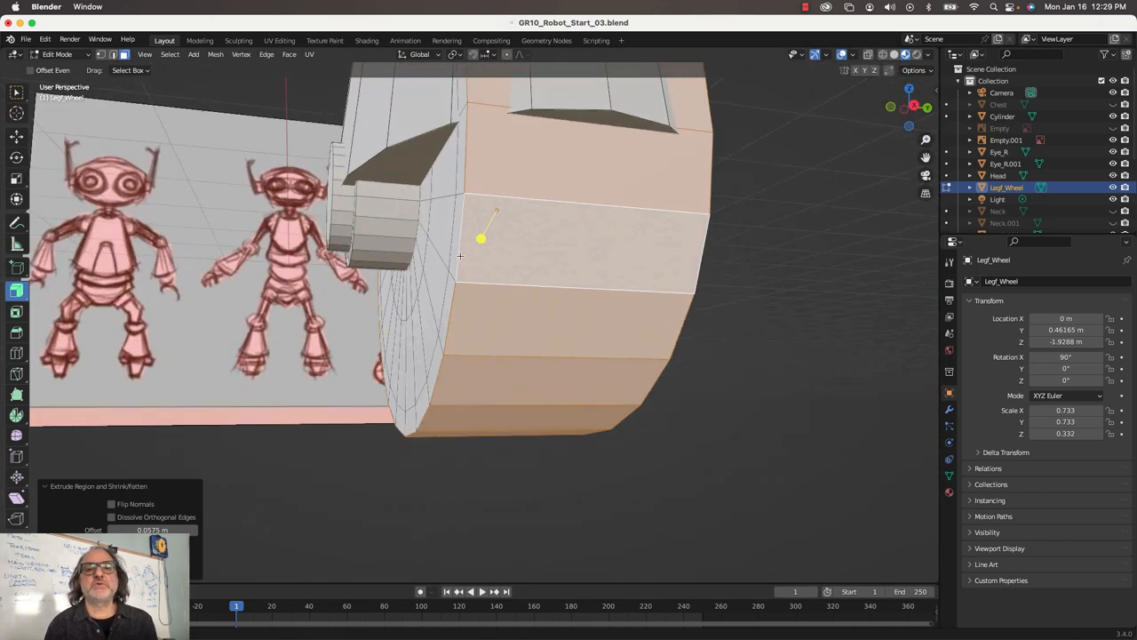
key("Tab")
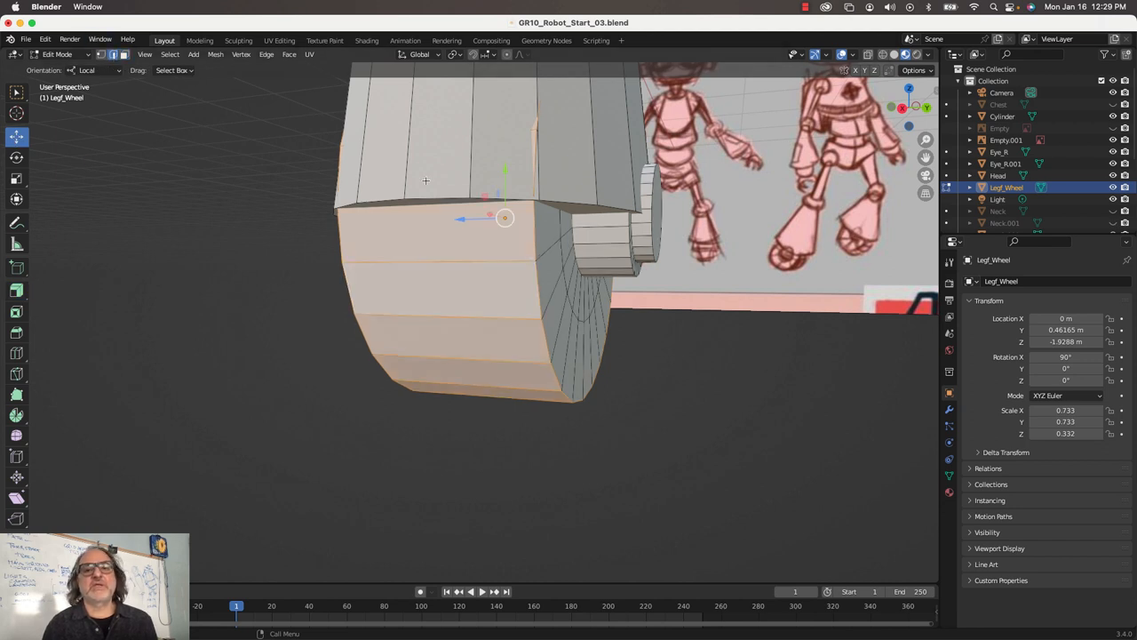
mouse_move(535, 249)
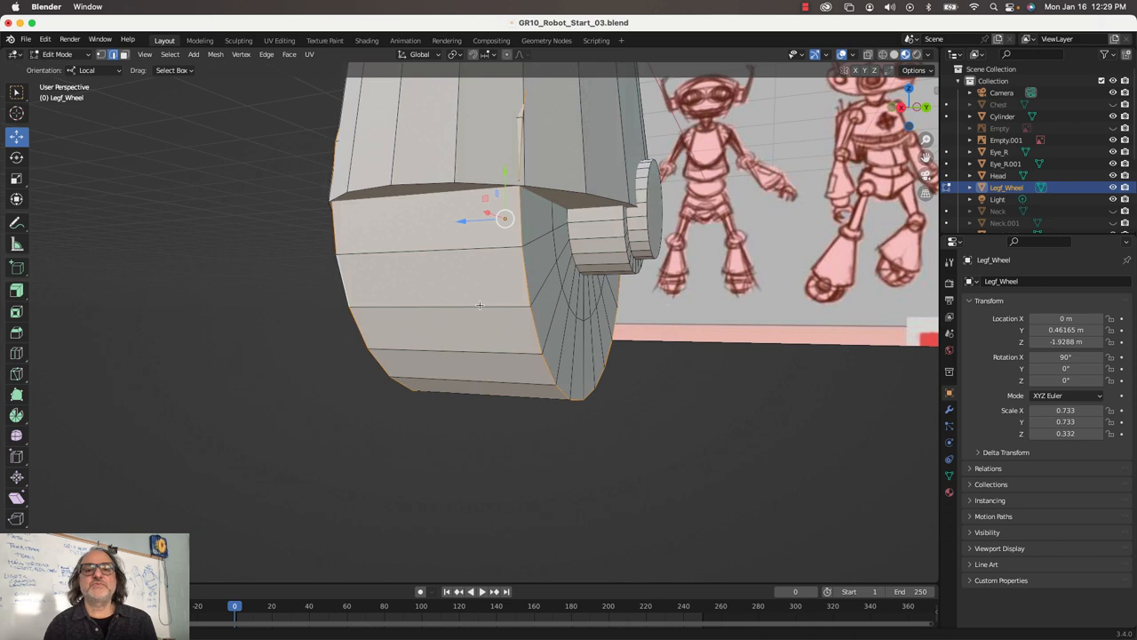
Step: Return the leg wheel to Object Mode with its thicker tread band intact
key("Tab")
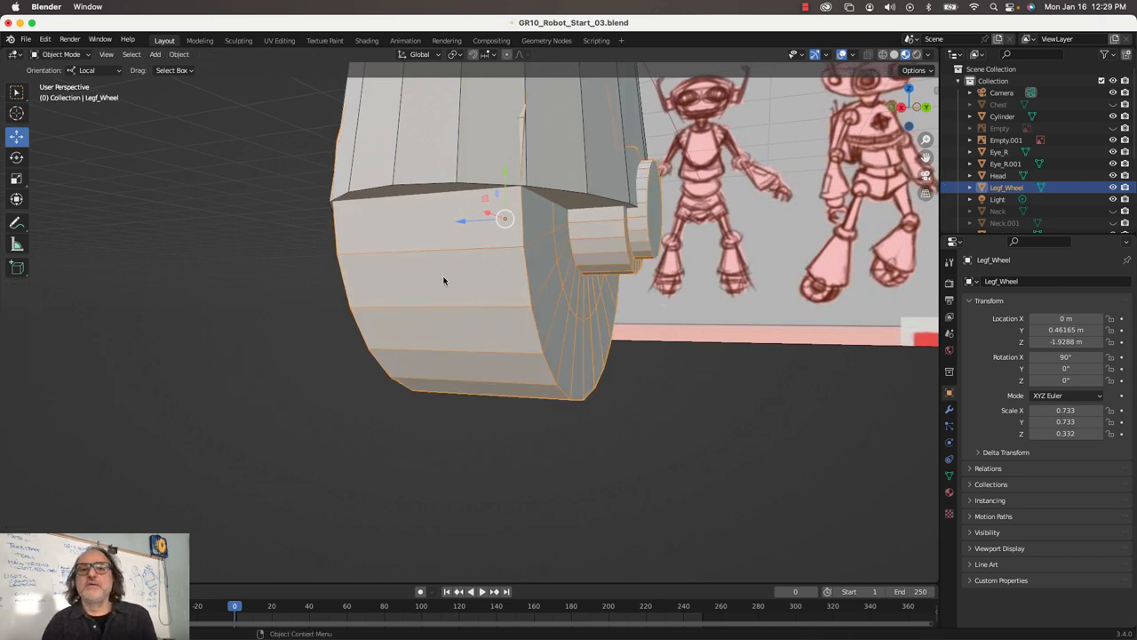
mouse_move(548, 273)
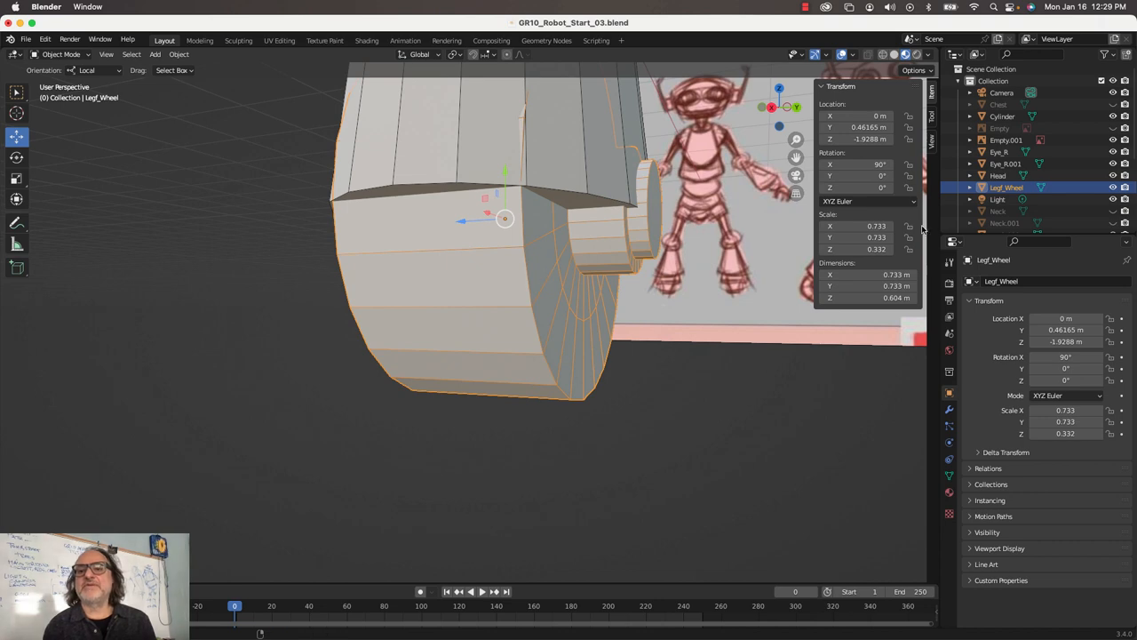
mouse_move(855, 248)
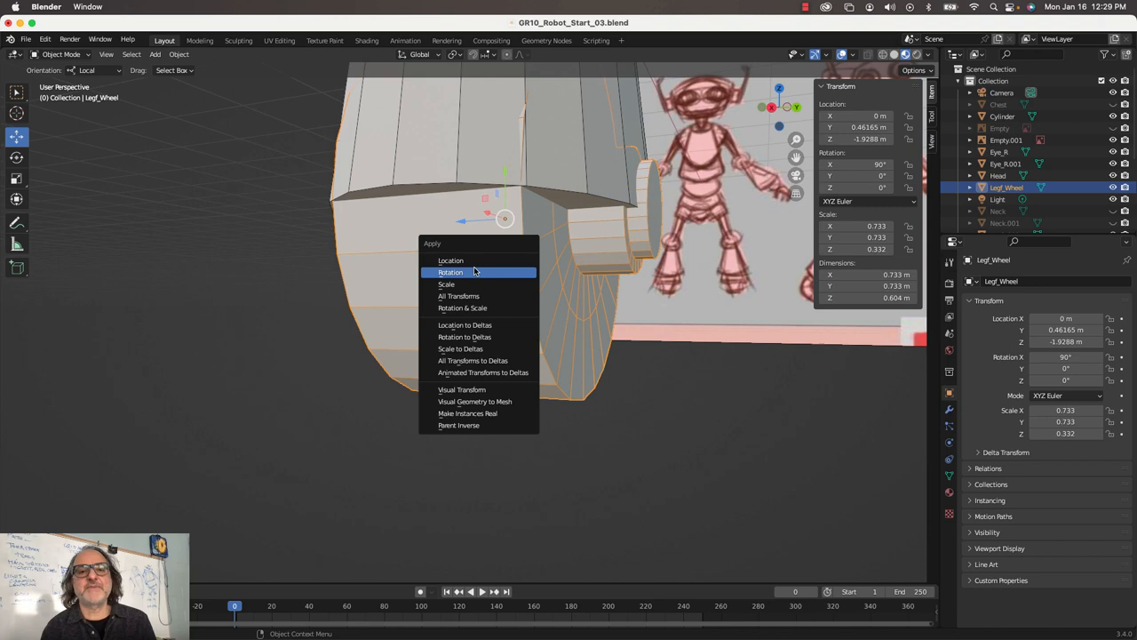
mouse_move(460, 274)
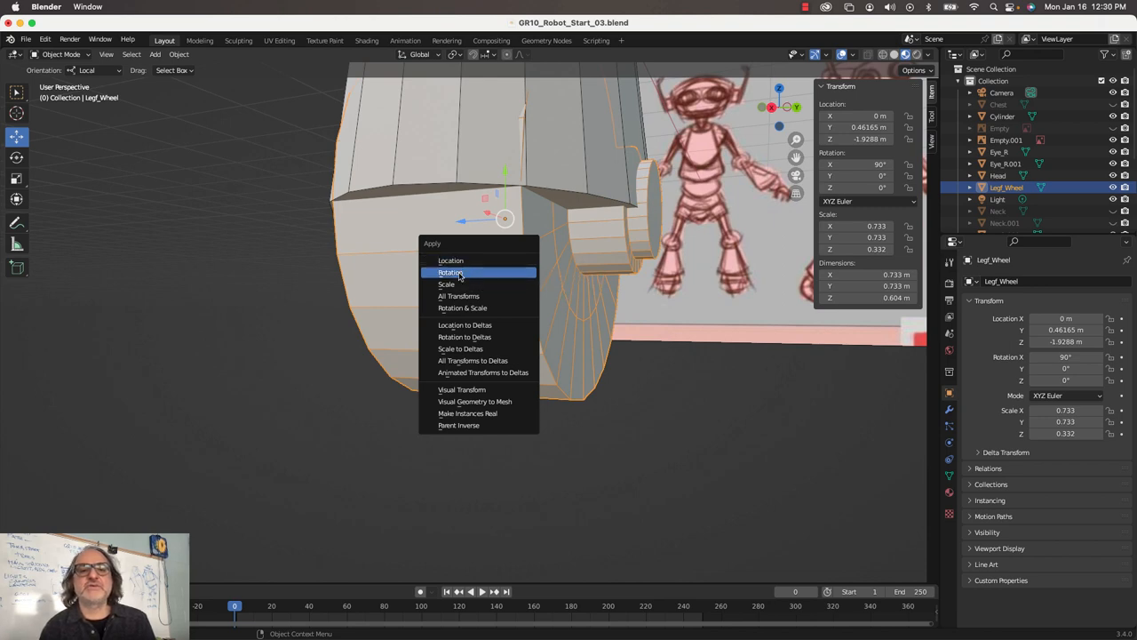
Step: Choose the Apply option that bakes the leg wheel's scale into its mesh
left_click(450, 271)
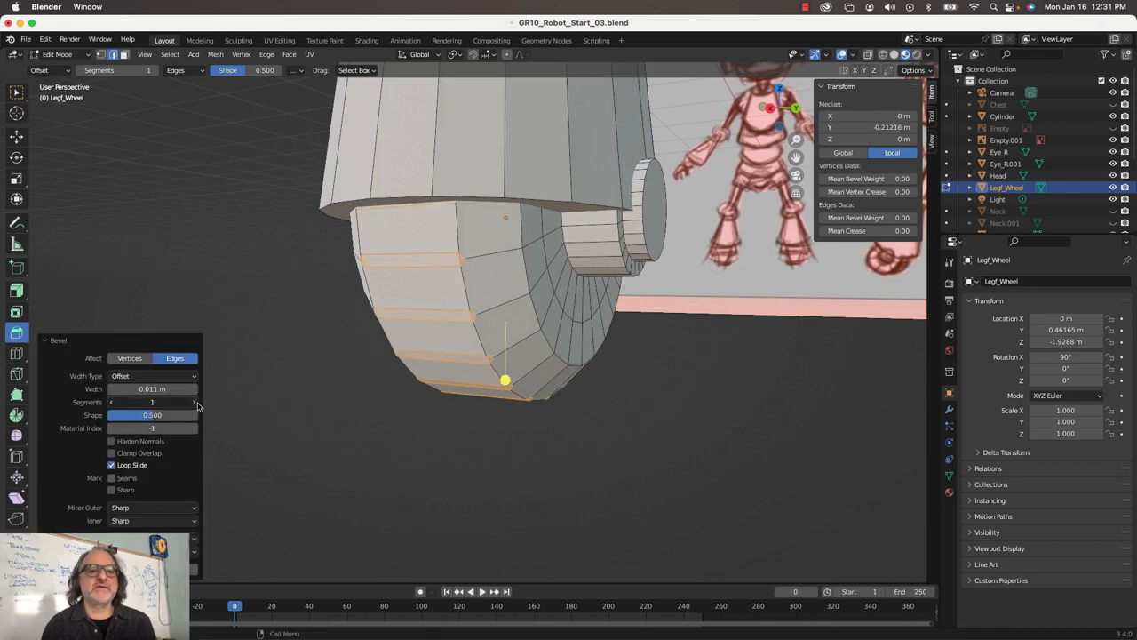
Step: Fine-tune the narrow single-segment bevel on the wheel's tread edge loops
left_click(194, 401)
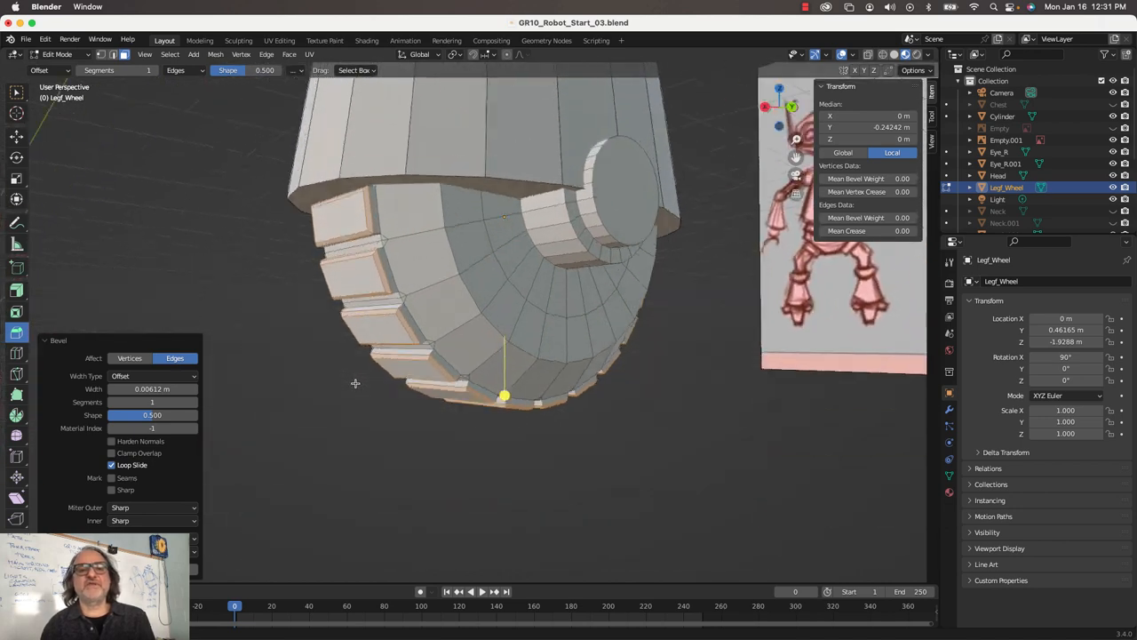
Step: Leave Edit Mode on the leg wheel with the thin tread bevel in place
key("Tab")
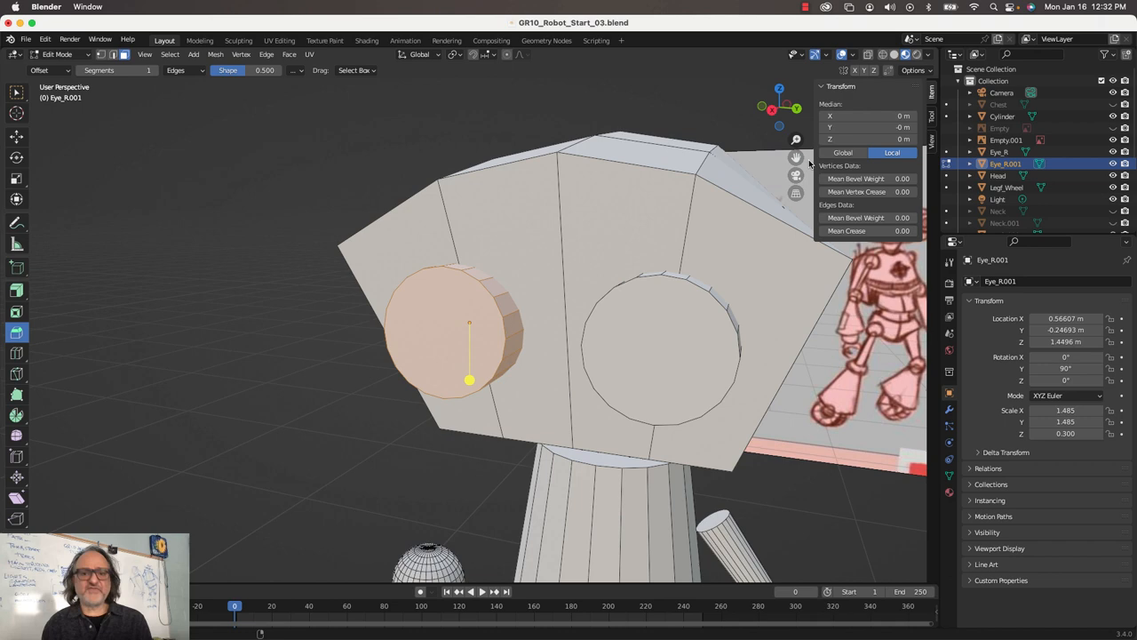
Step: Leave the eye's Edit Mode and apply scale to Eye_R and Eye_R.001
key("Tab")
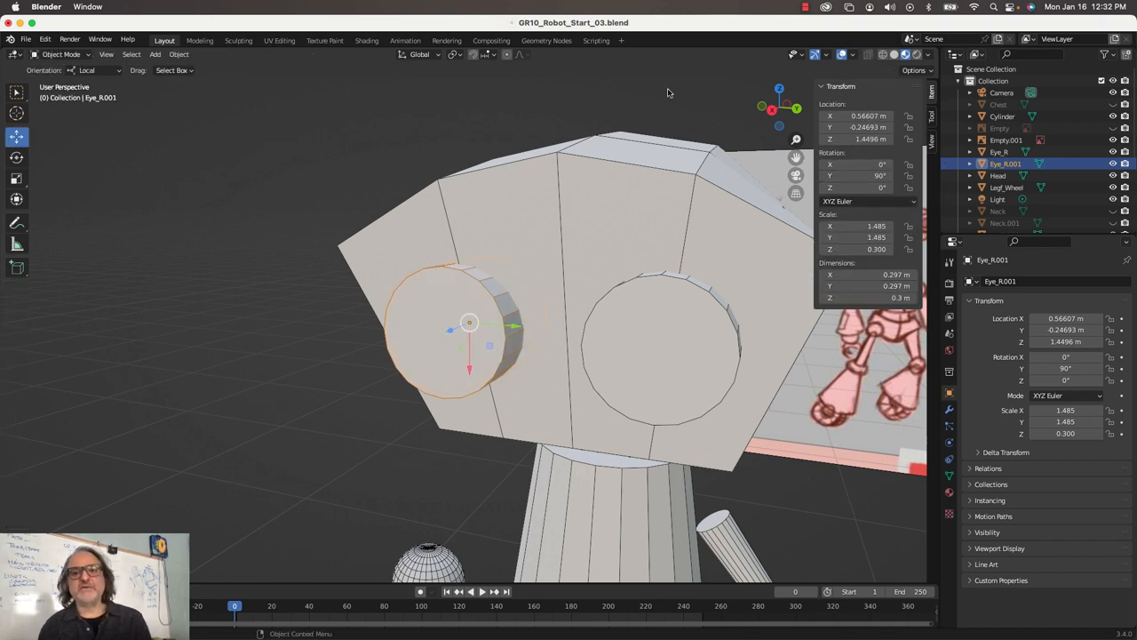
mouse_move(485, 323)
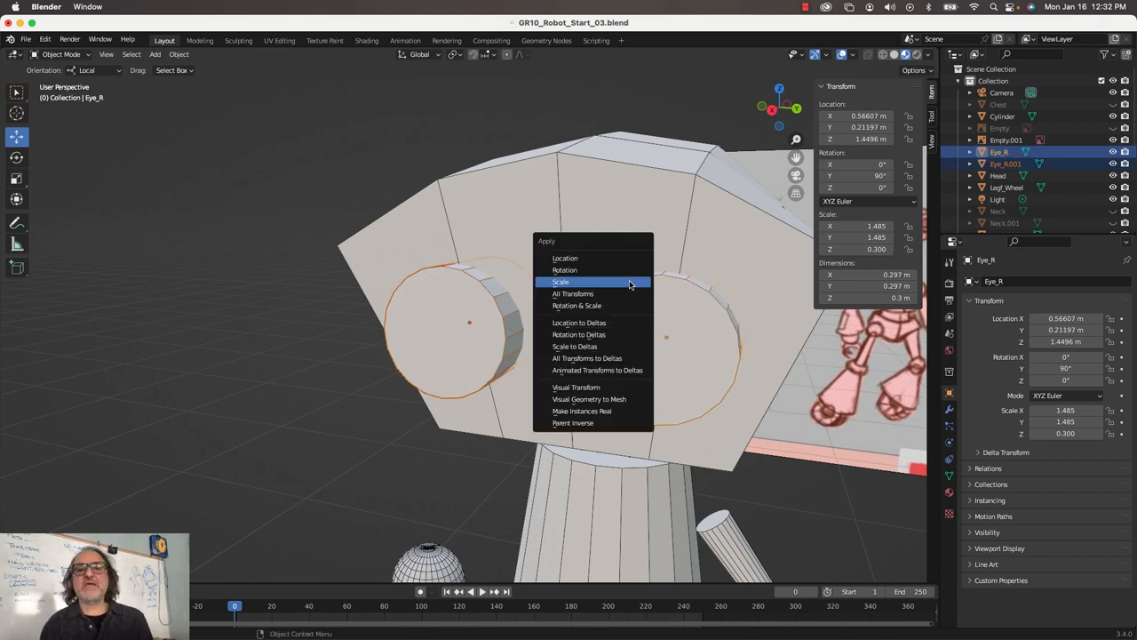
left_click(561, 282)
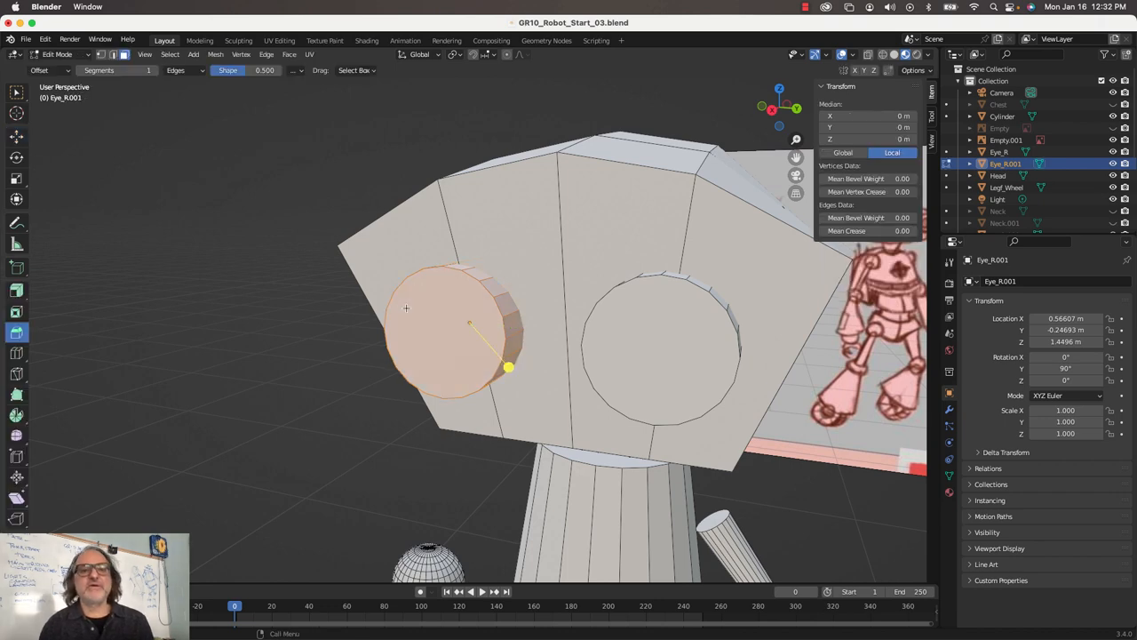
mouse_move(454, 343)
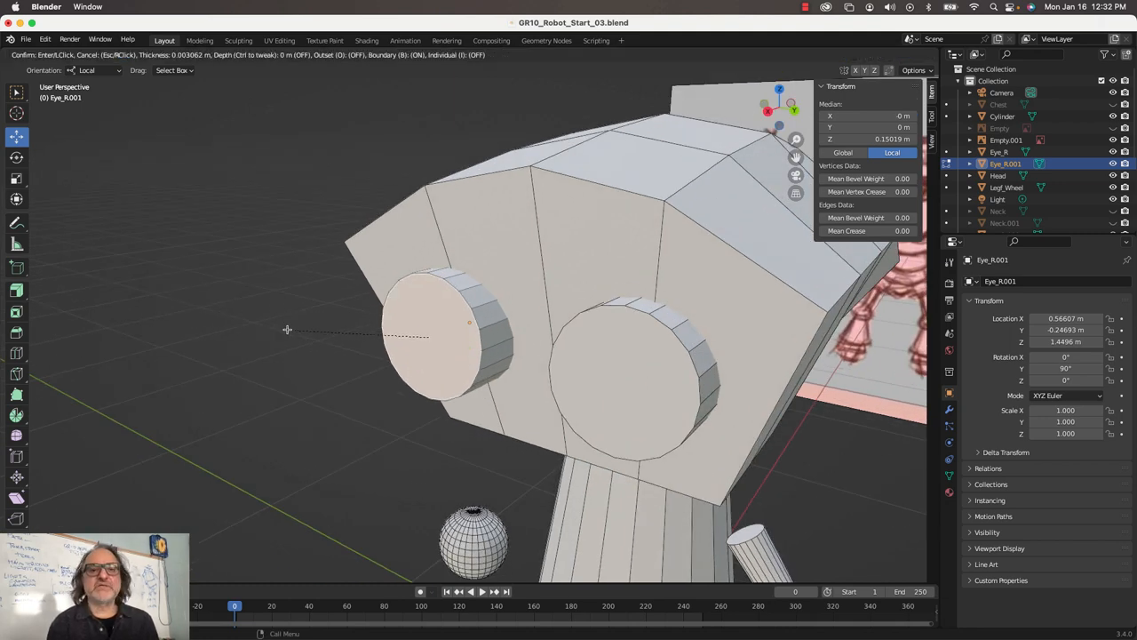
Step: Confirm an inset on the duplicate eye's front face for a stepped lens rim
left_click(436, 336)
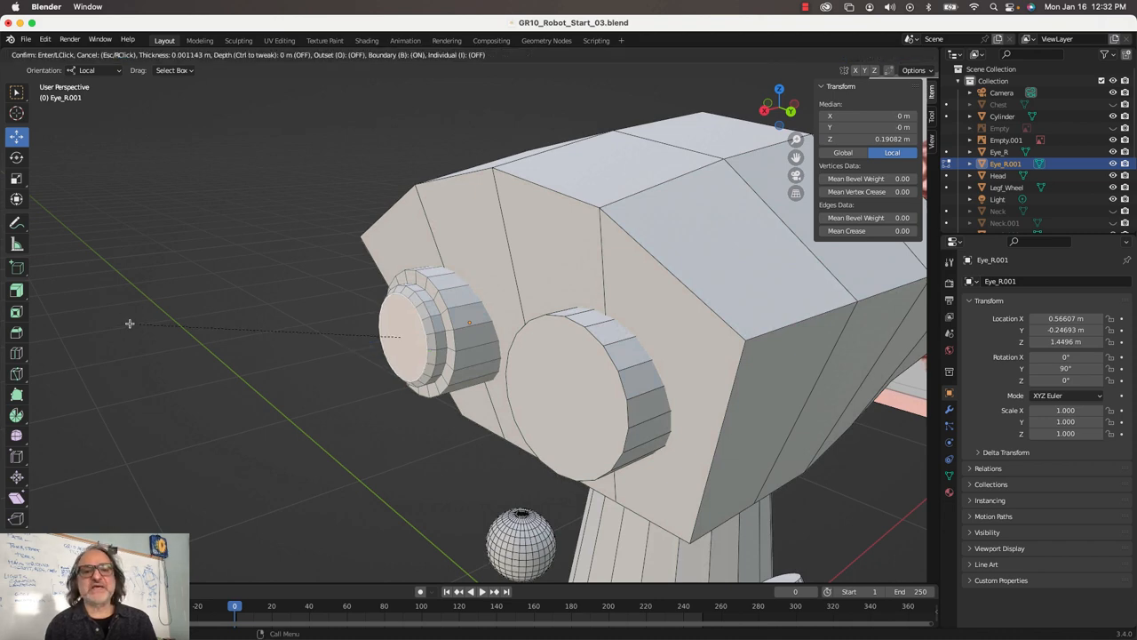
mouse_move(147, 323)
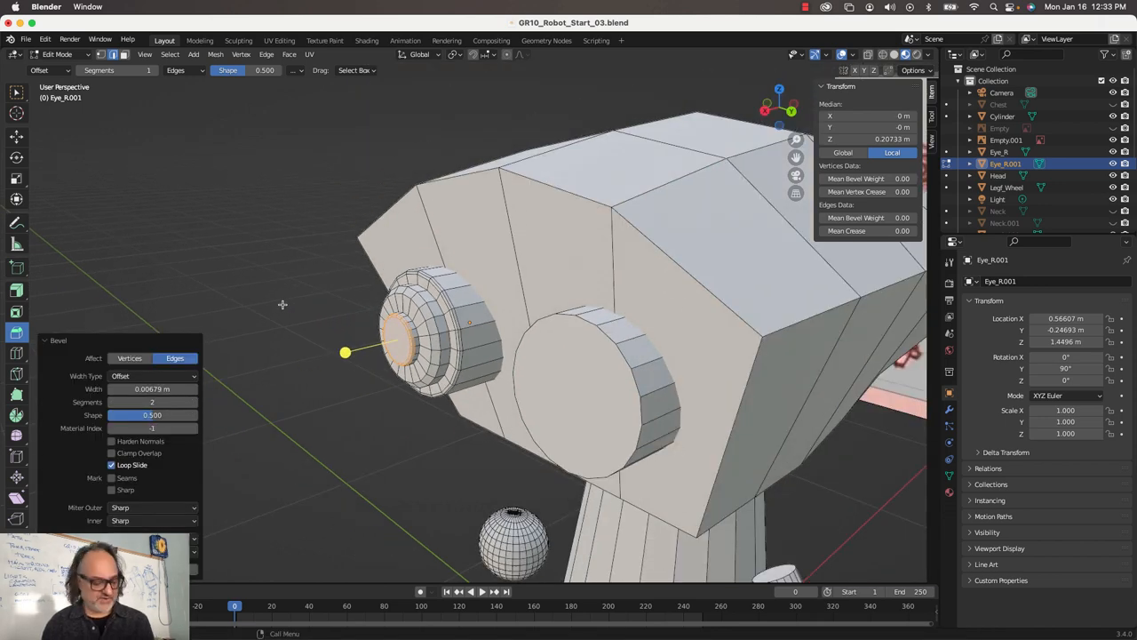
Step: Exit Edit Mode on the beveled eye and select the finished ringed eye
key("Tab")
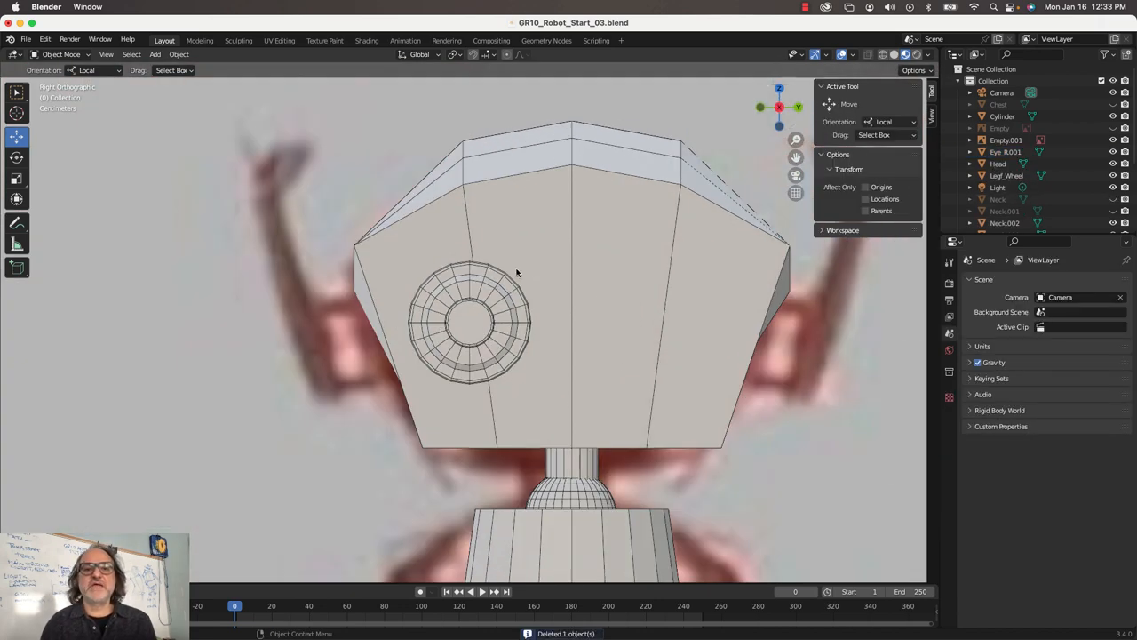
left_click(469, 322)
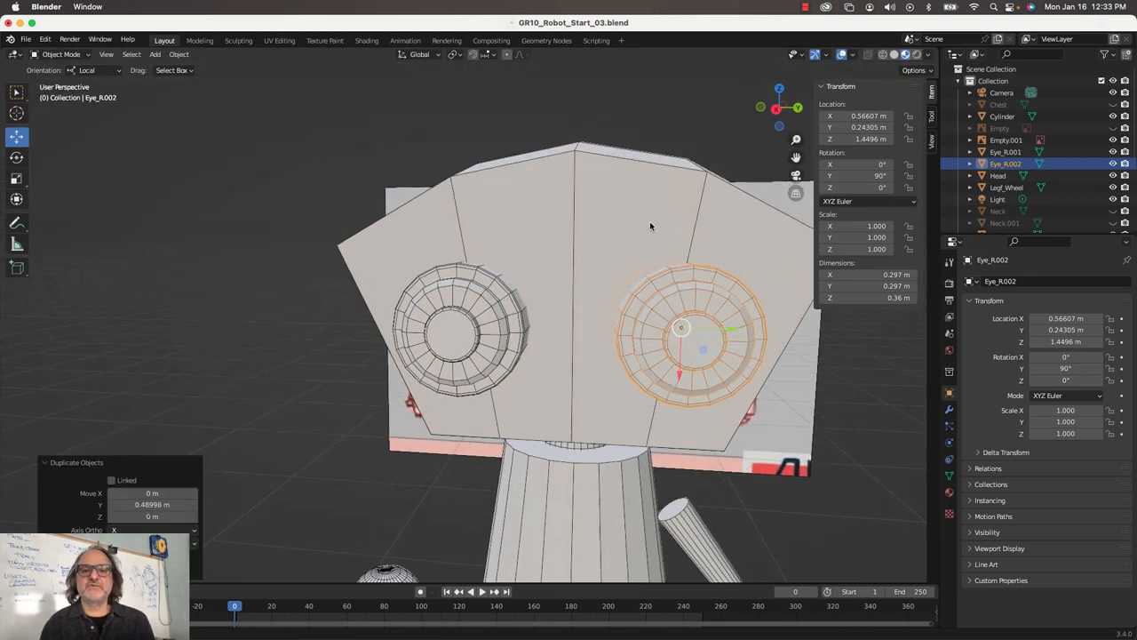
Step: Operate Blender's top header while placing the ringed eye copy on the head's other side
left_click(805, 7)
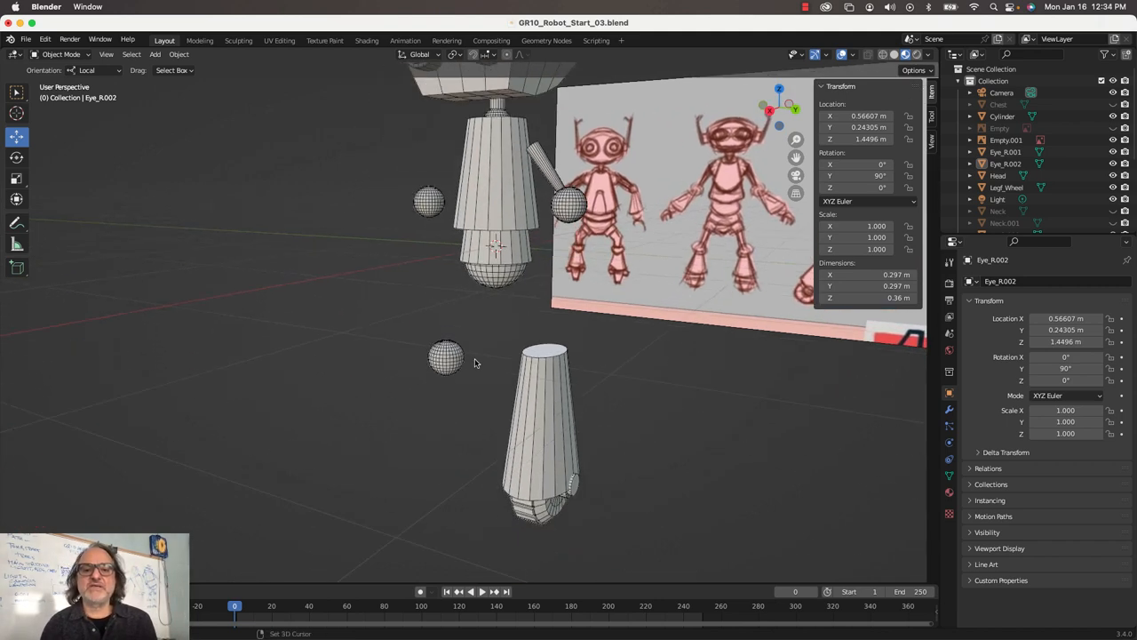
left_click_drag(476, 362, 520, 106)
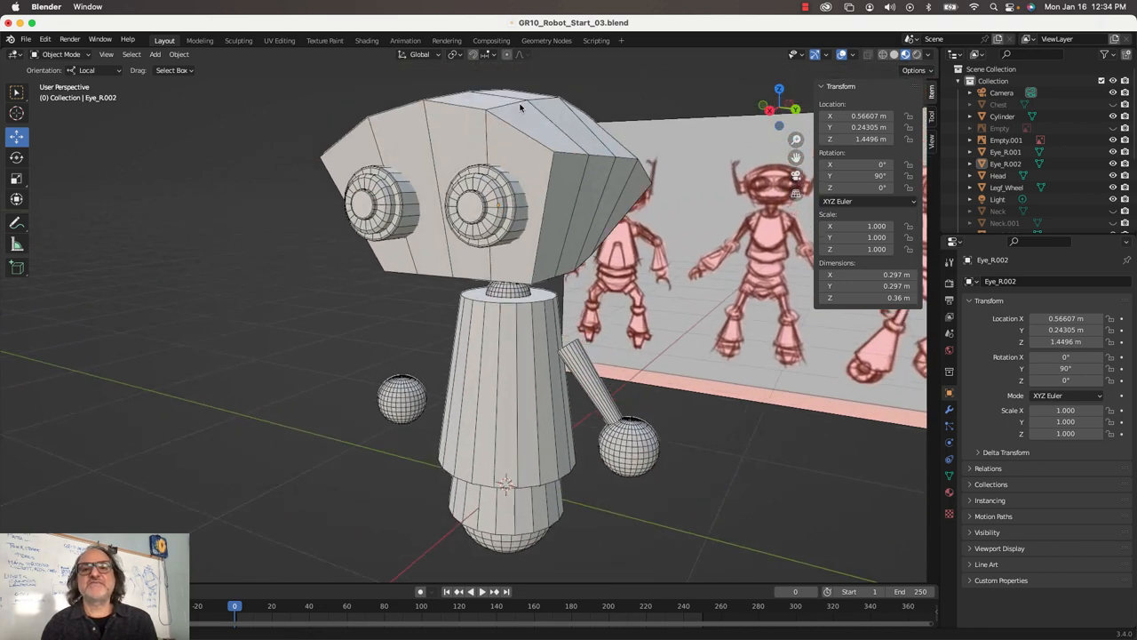
left_click(807, 7)
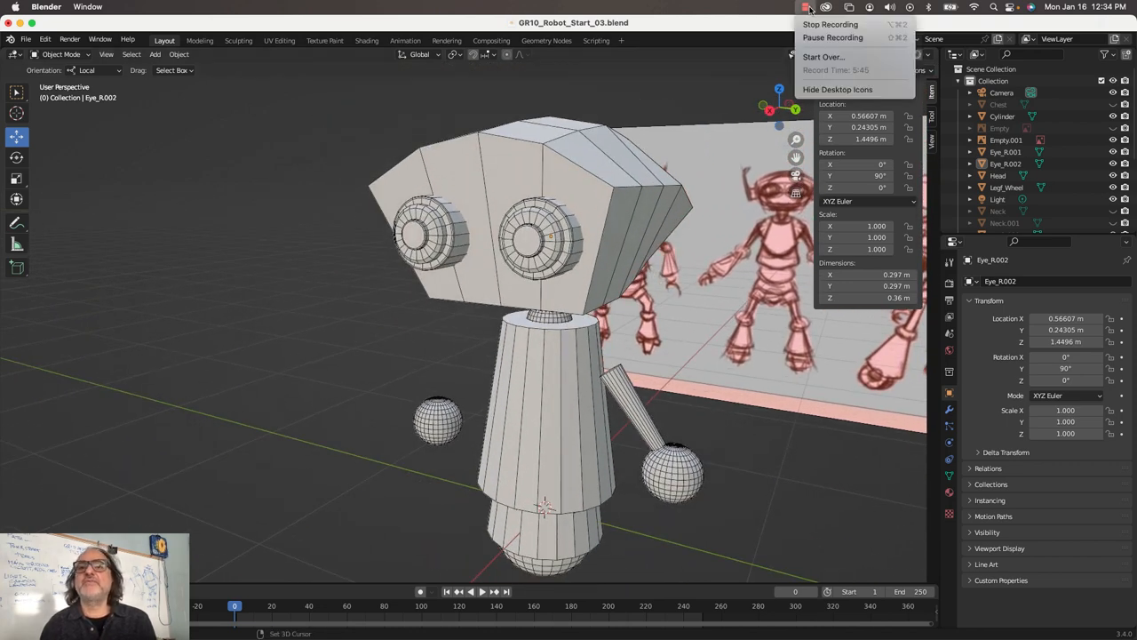